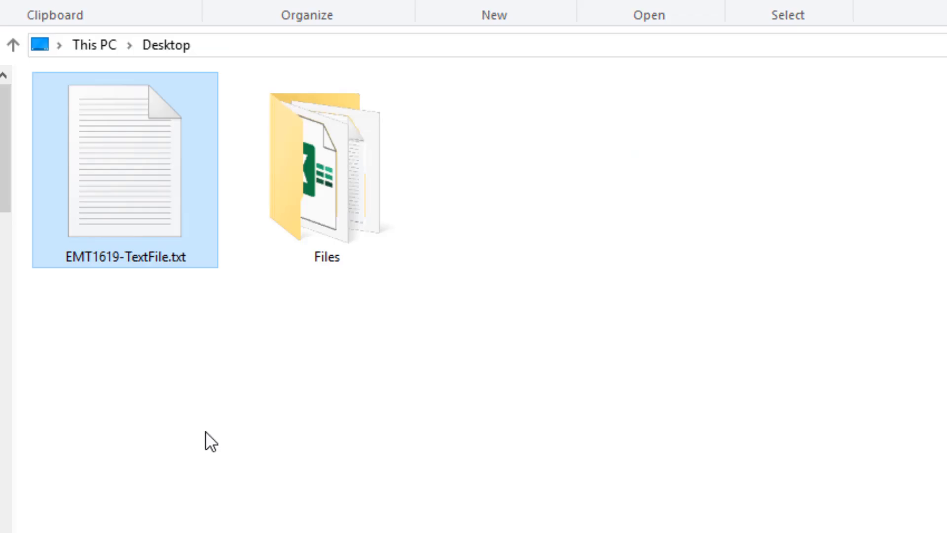
{"action": "mouse_move", "coordinate": [181, 319]}
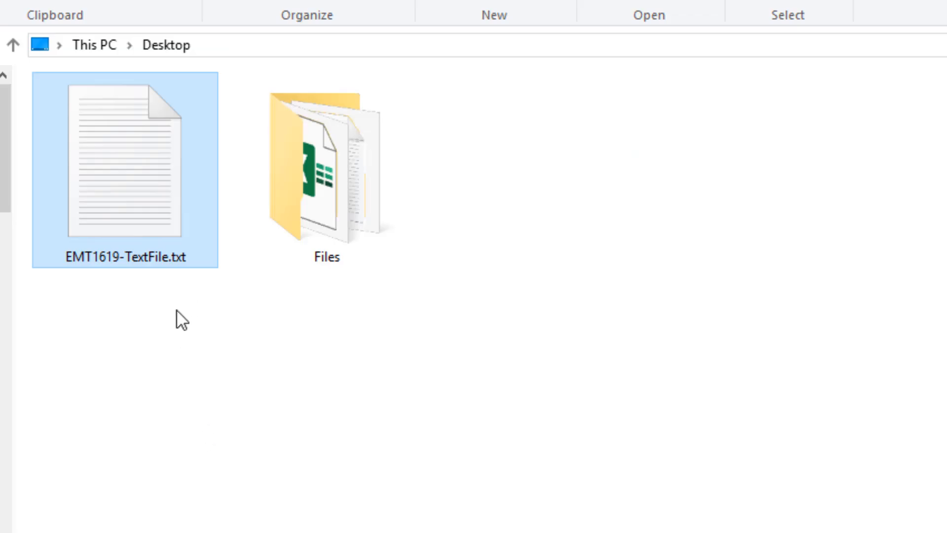
{"action": "mouse_move", "coordinate": [202, 284]}
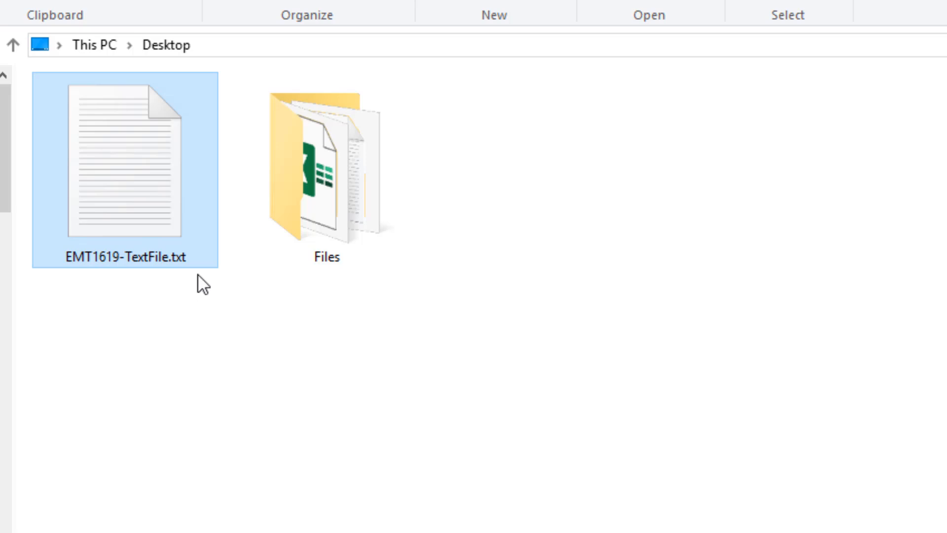
{"action": "mouse_move", "coordinate": [206, 309]}
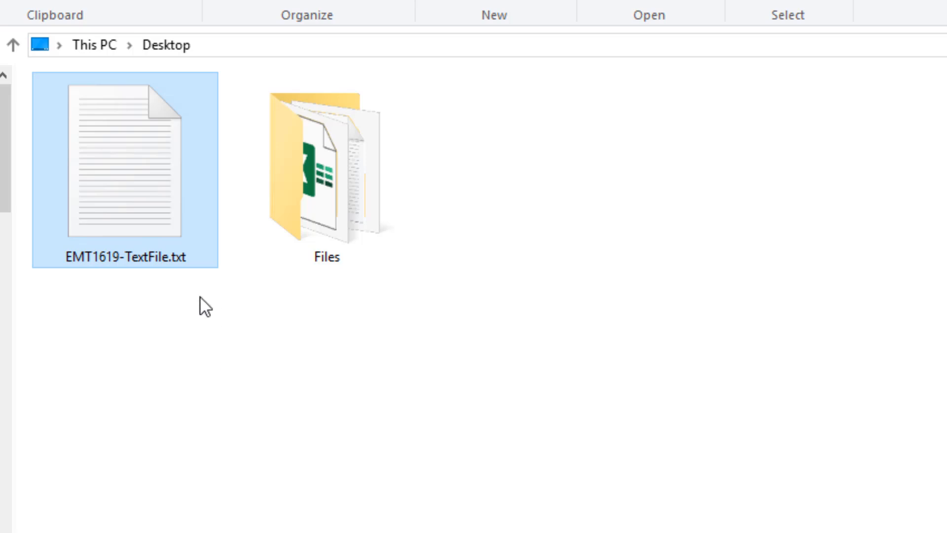
Step: Open EMT1619-TextFile.txt from the Desktop, then return to the EMT1619 workbook
{"action": "double_click", "coordinate": [124, 171]}
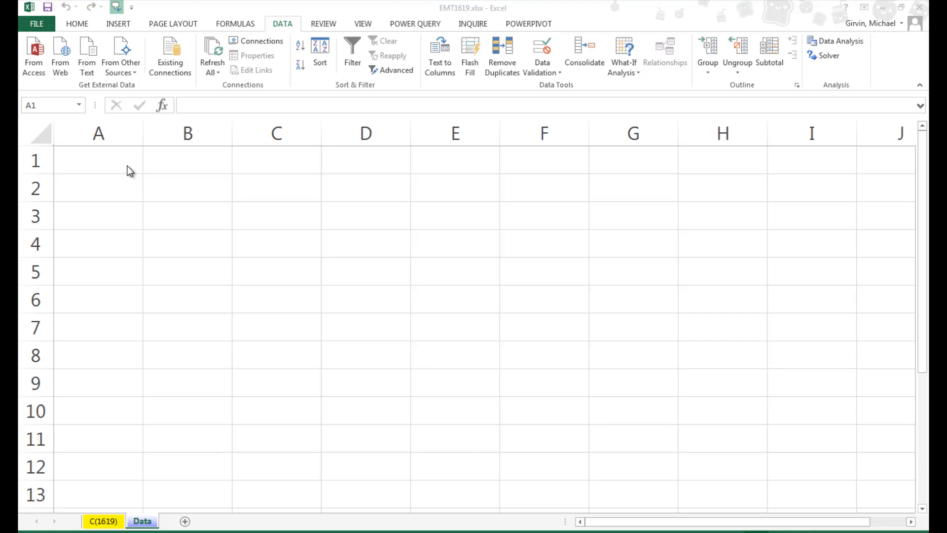
Step: Select cell A1 and start Data > From Text to choose EMT1619-TextFile.txt
{"action": "left_click", "coordinate": [98, 159]}
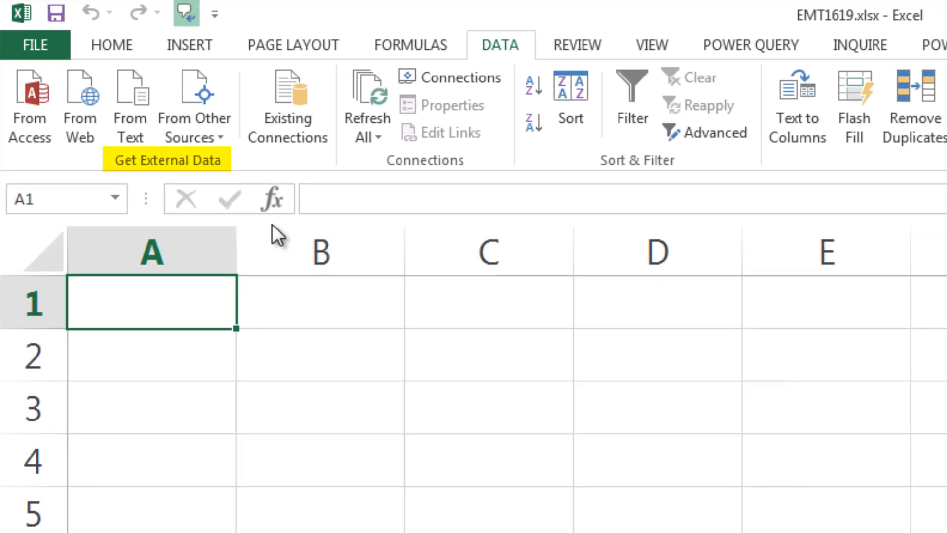
{"action": "mouse_move", "coordinate": [266, 193]}
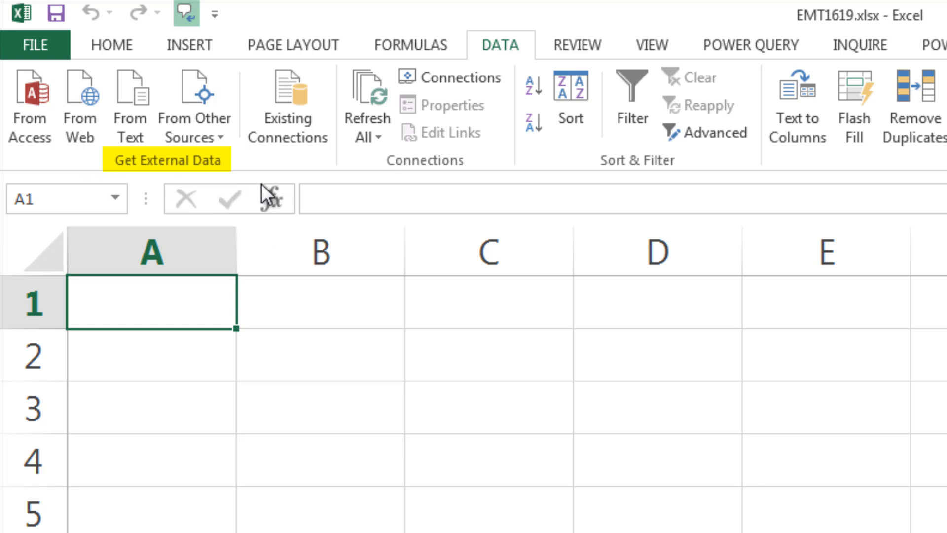
{"action": "left_click", "coordinate": [130, 107]}
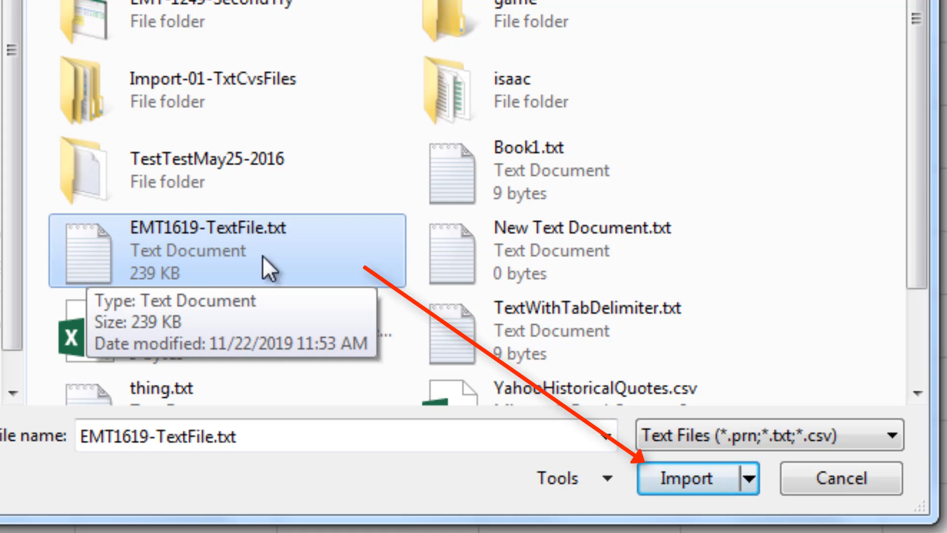
Step: Import EMT1619-TextFile.txt with headers through the legacy Text Import Wizard, placing data at $A$1
{"action": "left_click", "coordinate": [689, 479]}
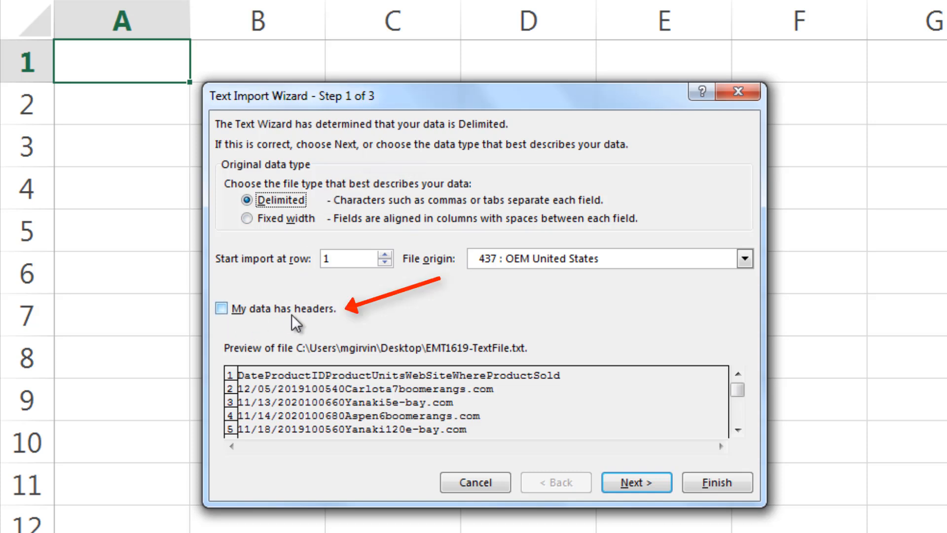
{"action": "left_click", "coordinate": [223, 309]}
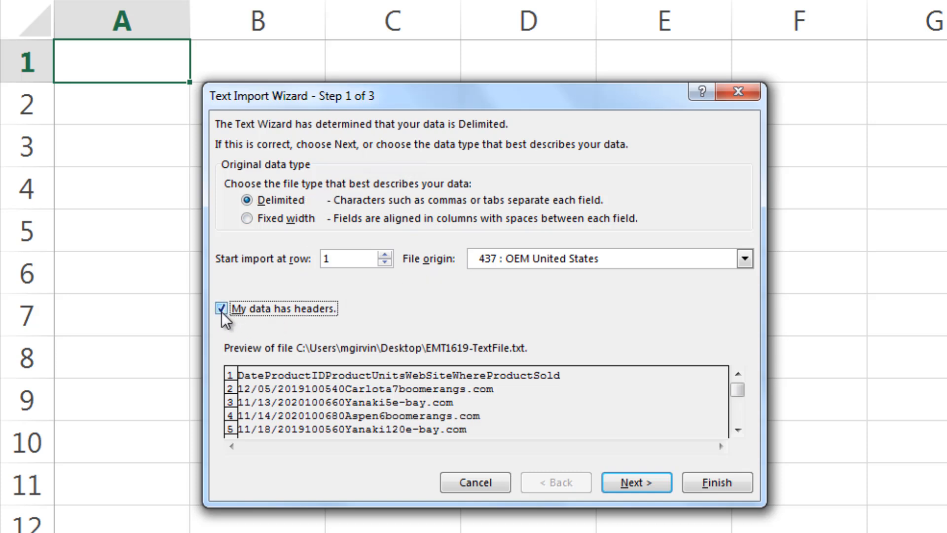
{"action": "left_click", "coordinate": [636, 482]}
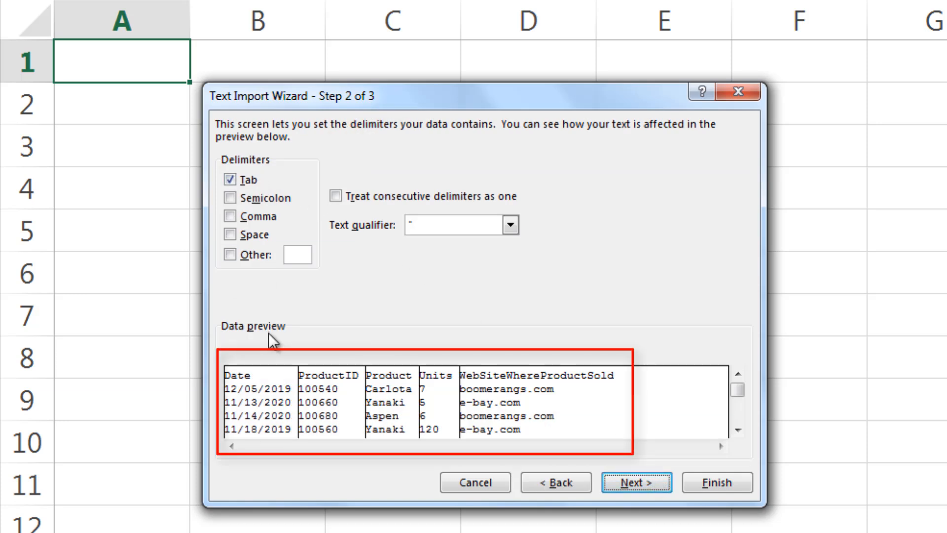
{"action": "mouse_move", "coordinate": [595, 362]}
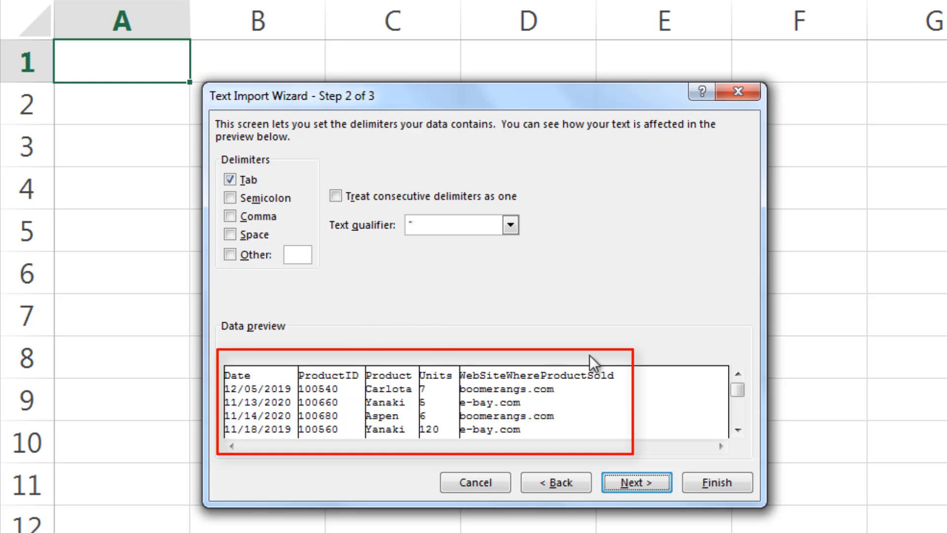
{"action": "left_click", "coordinate": [635, 482]}
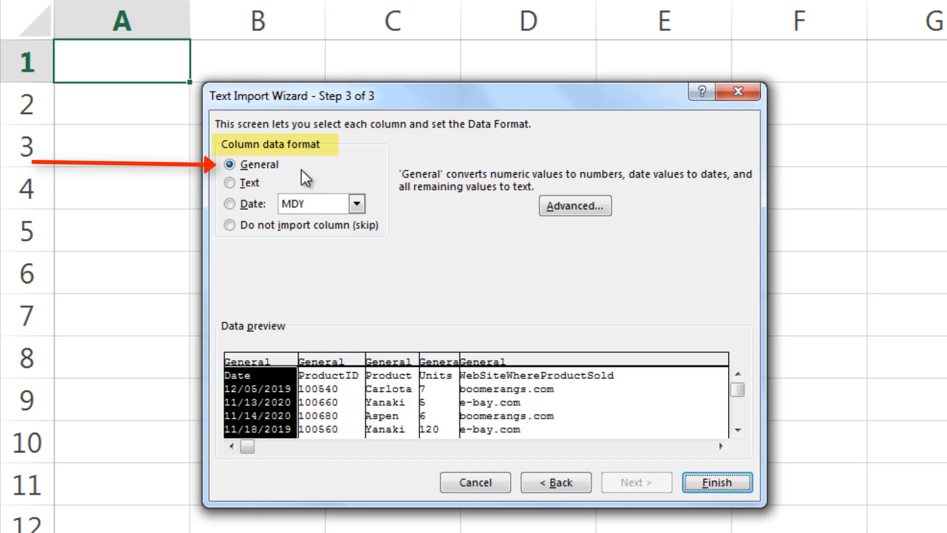
{"action": "mouse_move", "coordinate": [328, 393]}
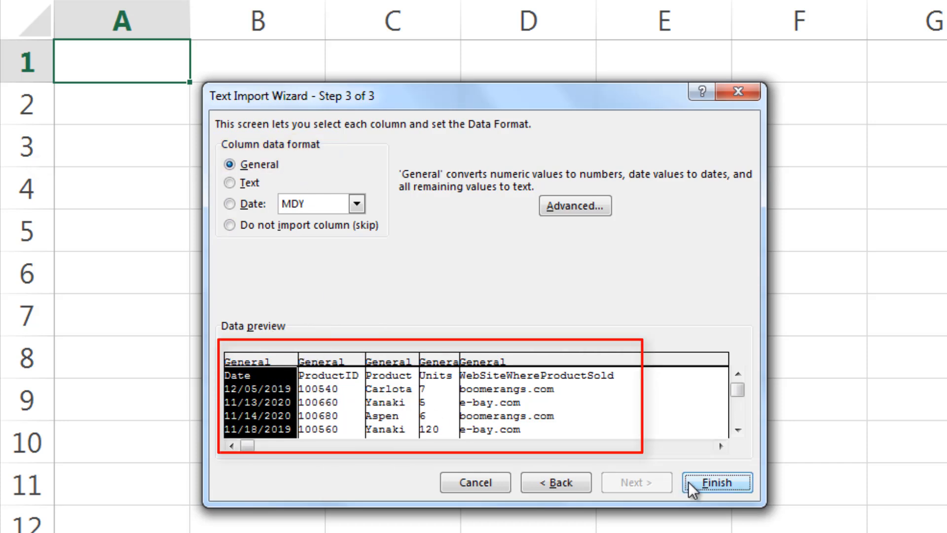
{"action": "left_click", "coordinate": [717, 482]}
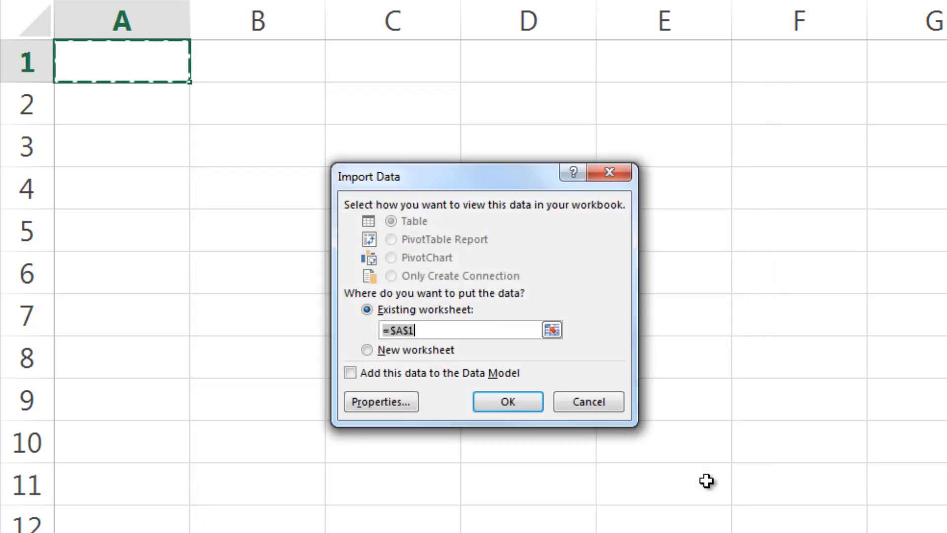
{"action": "left_click", "coordinate": [506, 402]}
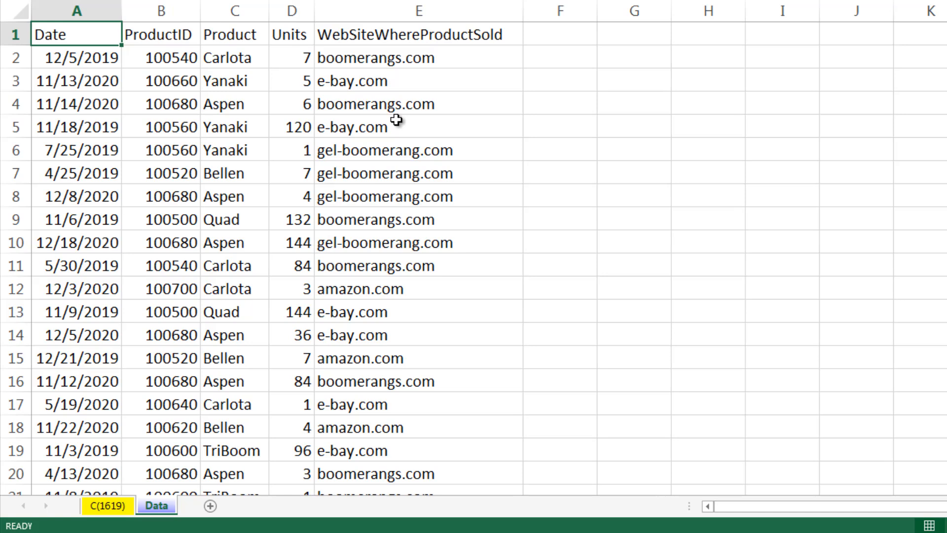
{"action": "mouse_move", "coordinate": [398, 183]}
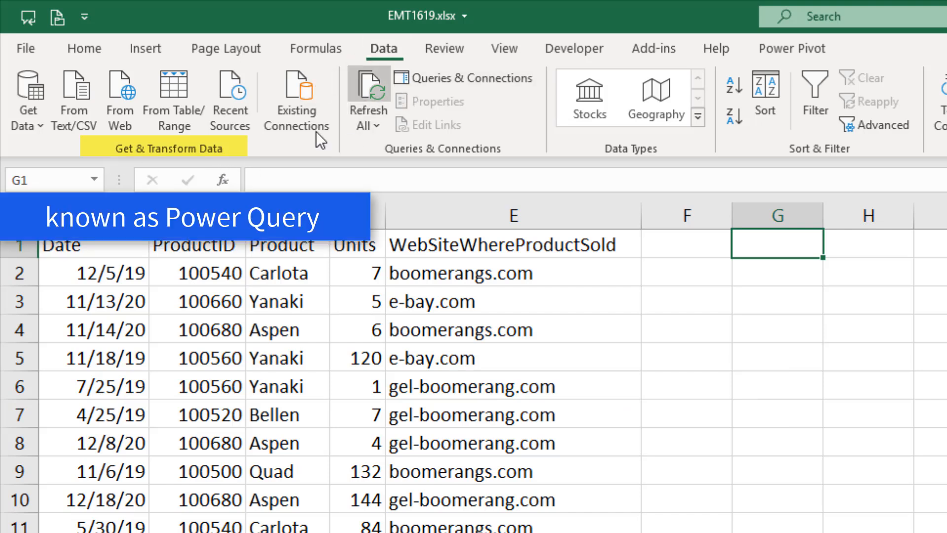
{"action": "mouse_move", "coordinate": [75, 97]}
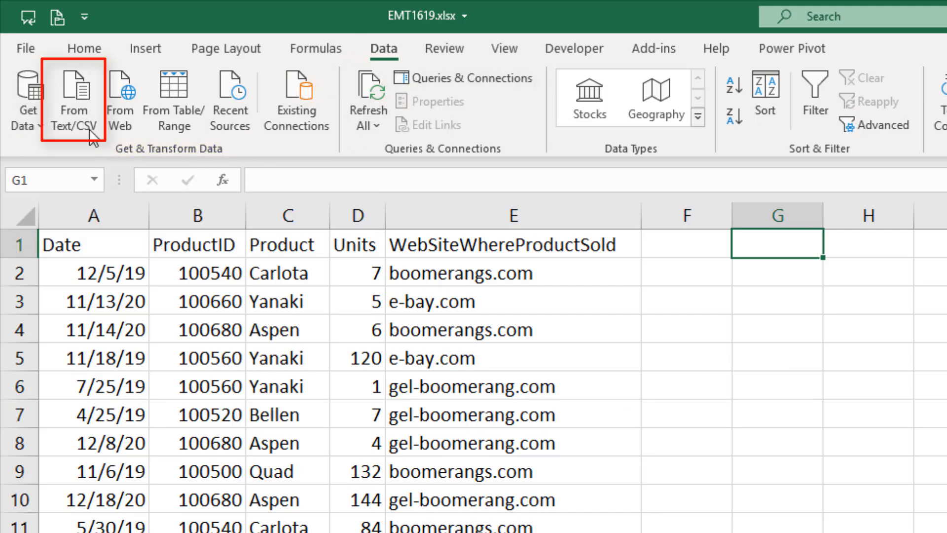
{"action": "mouse_move", "coordinate": [74, 100]}
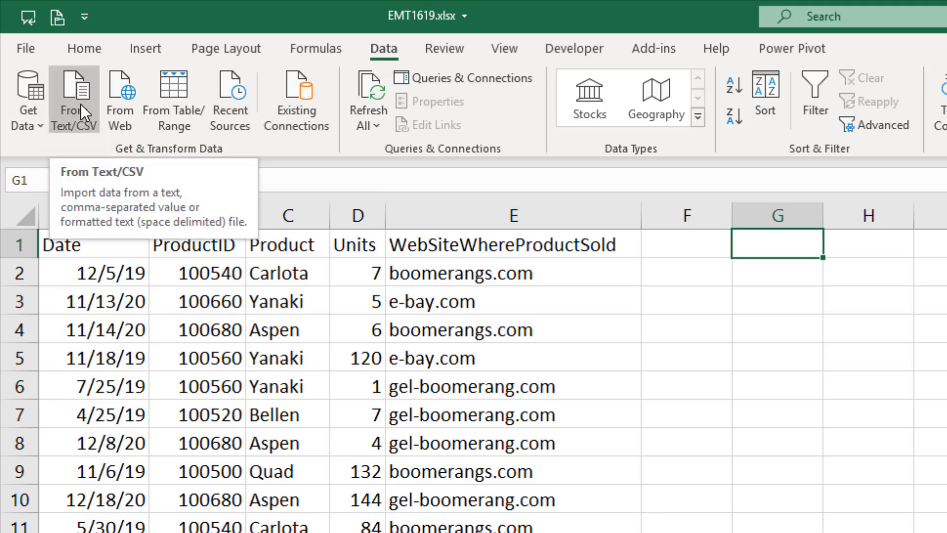
Step: Import EMT1619-TextFile.txt from the Desktop again using From Text/CSV
{"action": "left_click", "coordinate": [75, 99]}
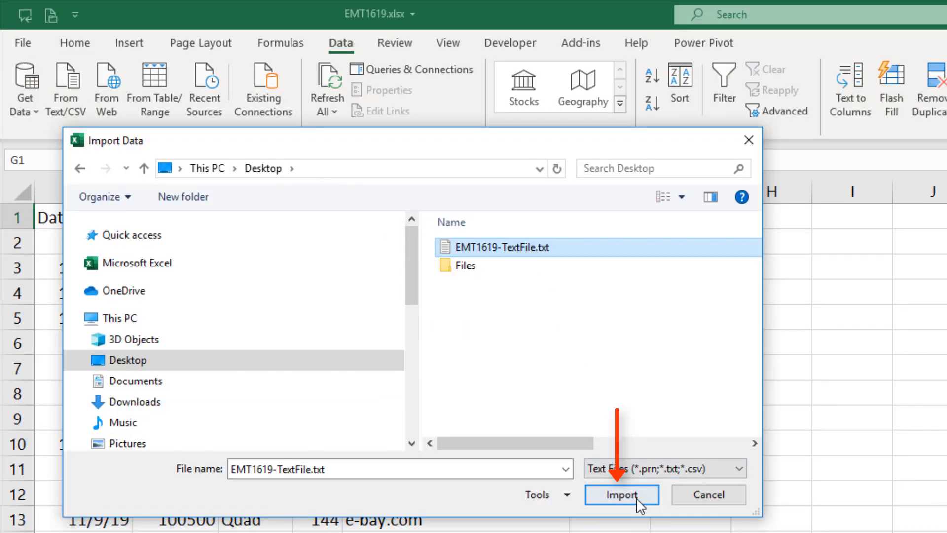
{"action": "left_click", "coordinate": [622, 494]}
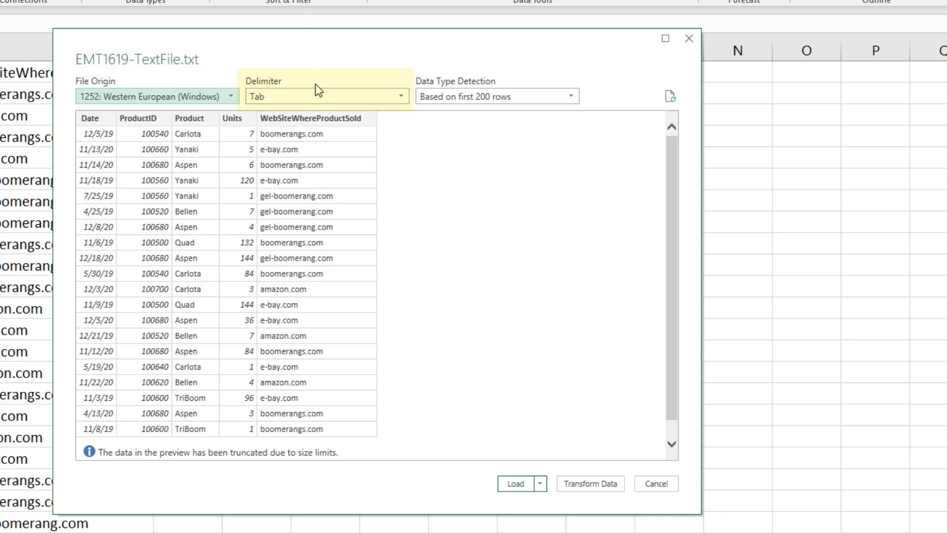
Step: Load the query preview to an existing-worksheet table at $G$1
{"action": "left_click", "coordinate": [540, 484]}
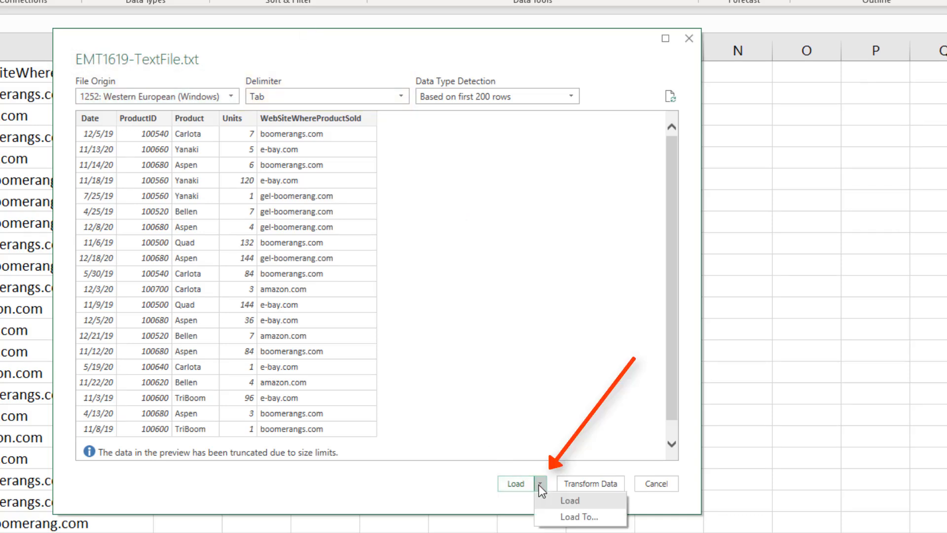
{"action": "left_click", "coordinate": [578, 516]}
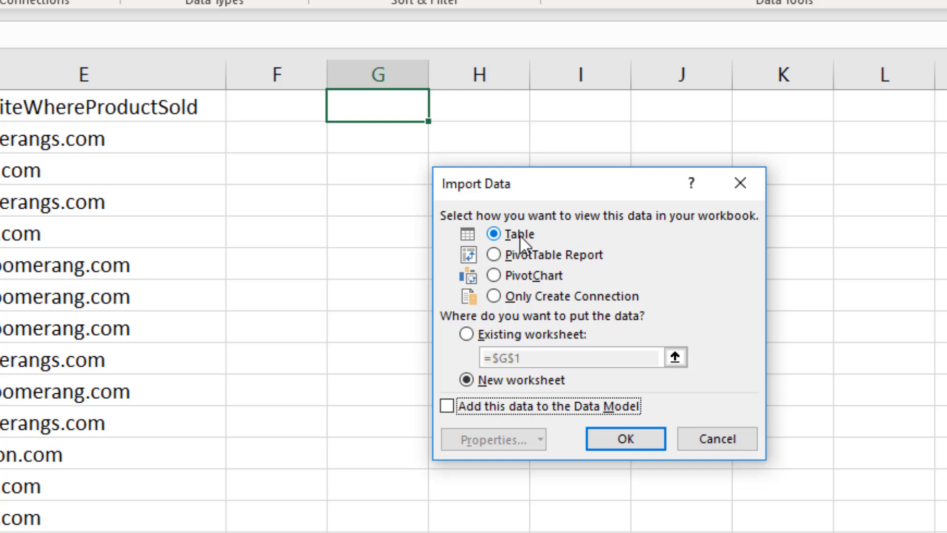
{"action": "mouse_move", "coordinate": [466, 336]}
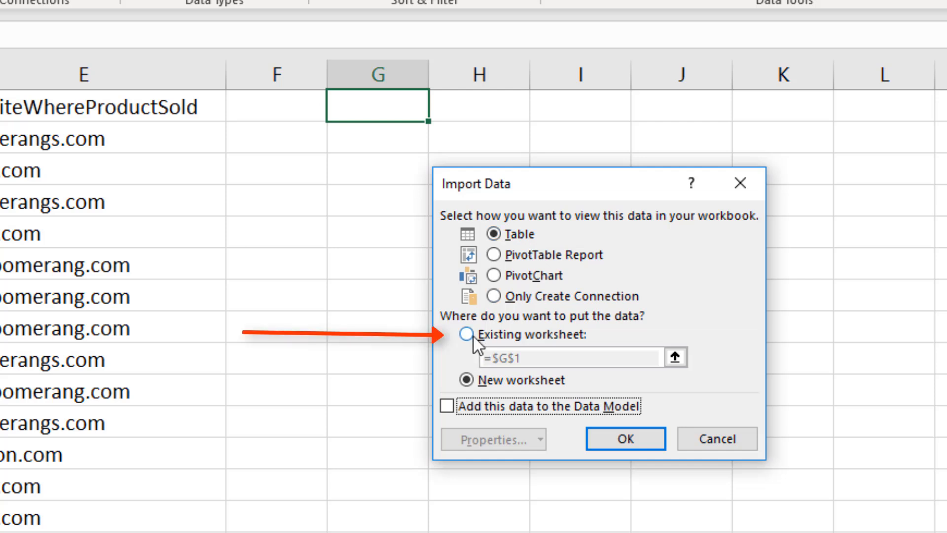
{"action": "left_click", "coordinate": [625, 438]}
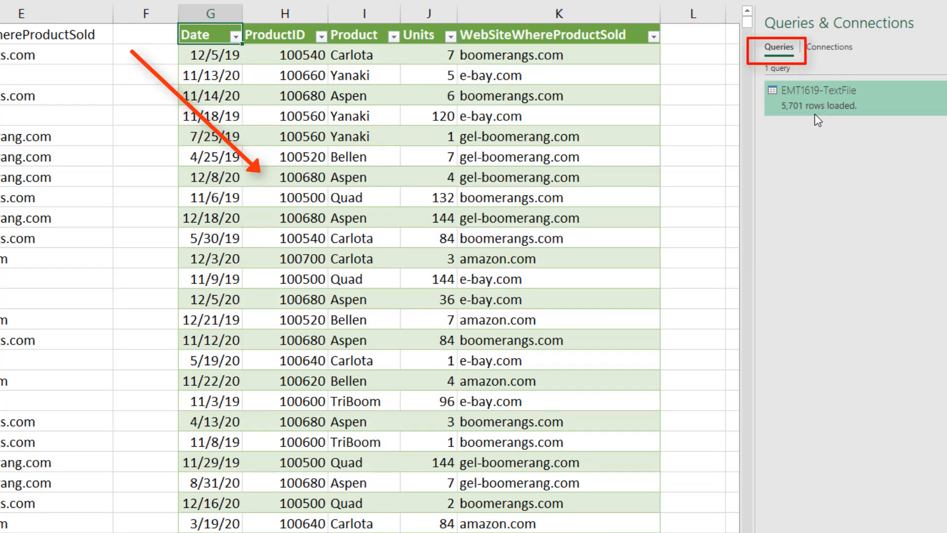
{"action": "mouse_move", "coordinate": [819, 97]}
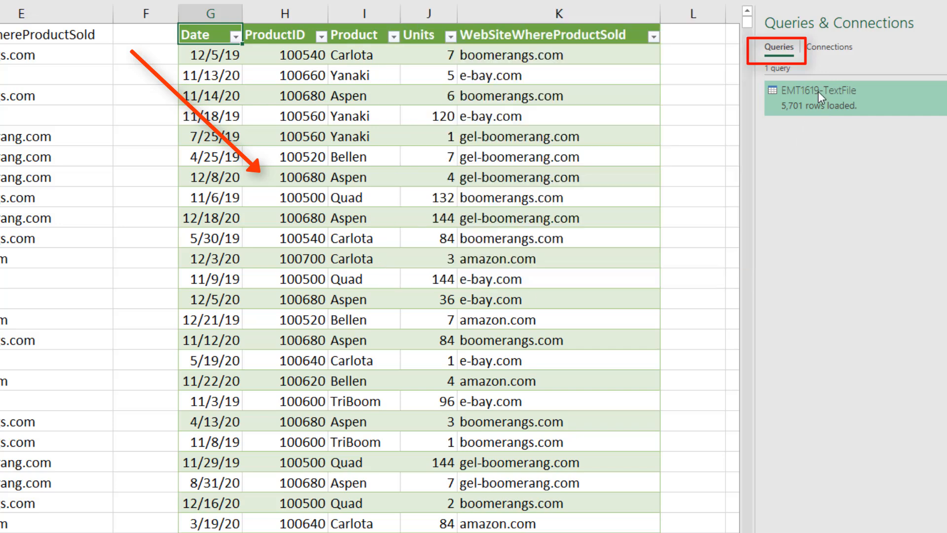
{"action": "left_click", "coordinate": [830, 47]}
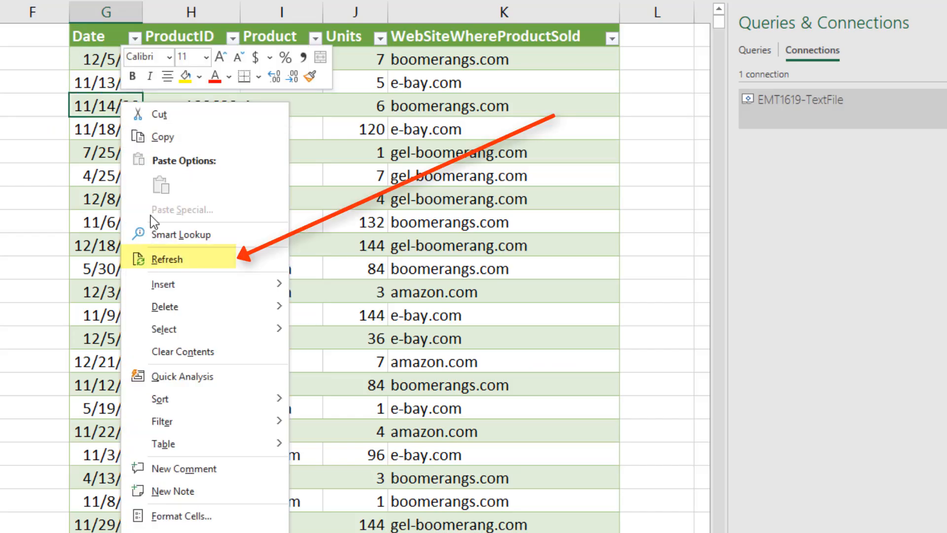
{"action": "left_click", "coordinate": [170, 258]}
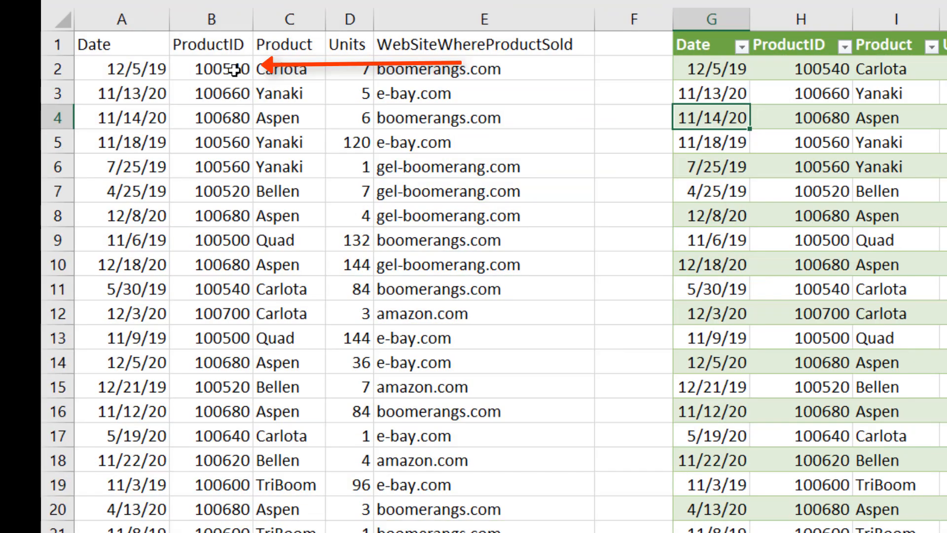
{"action": "left_click", "coordinate": [208, 68]}
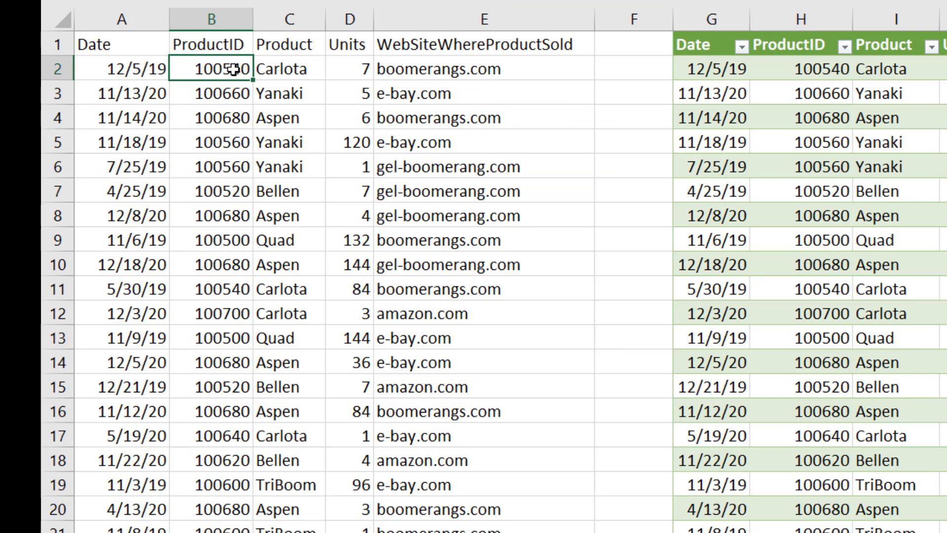
{"action": "right_click", "coordinate": [211, 68]}
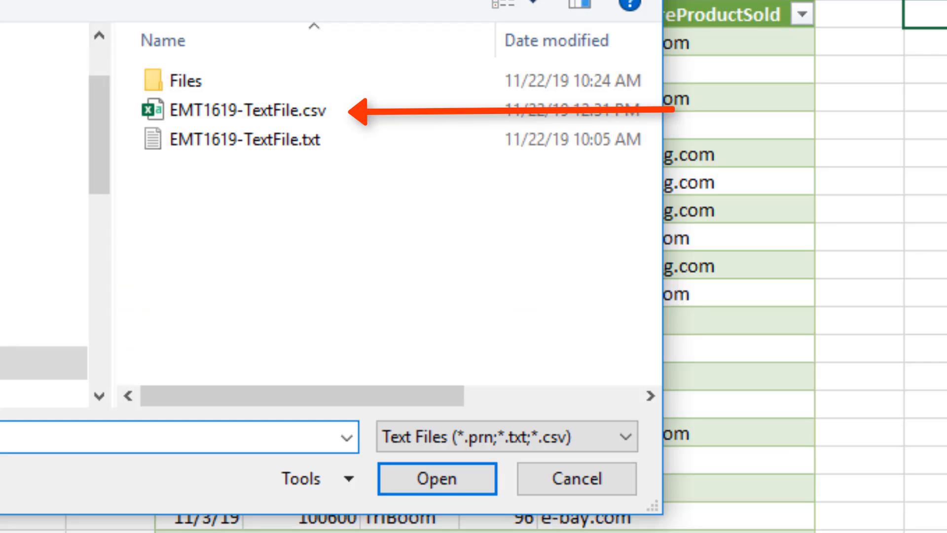
Step: Import EMT1619-TextFile.csv and load it as a table at $M$1
{"action": "left_click", "coordinate": [245, 111]}
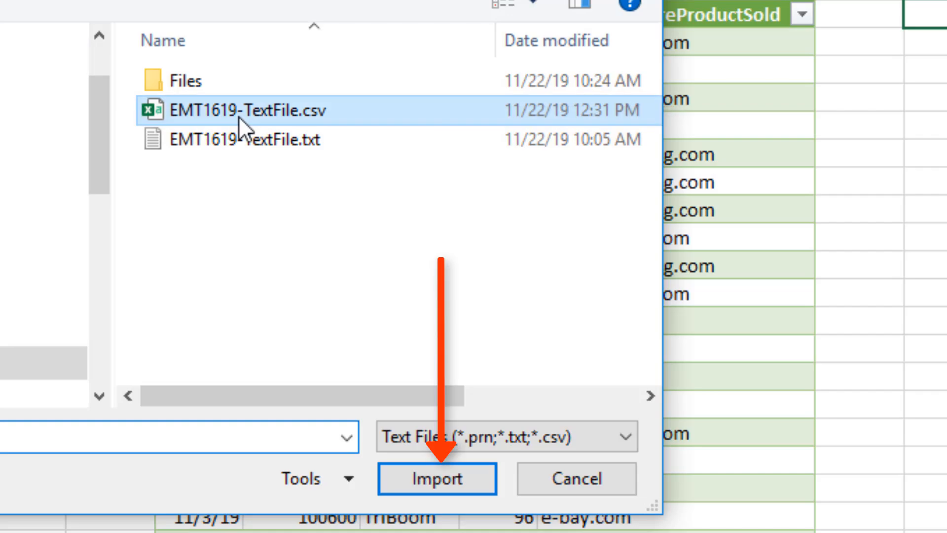
{"action": "left_click", "coordinate": [436, 479]}
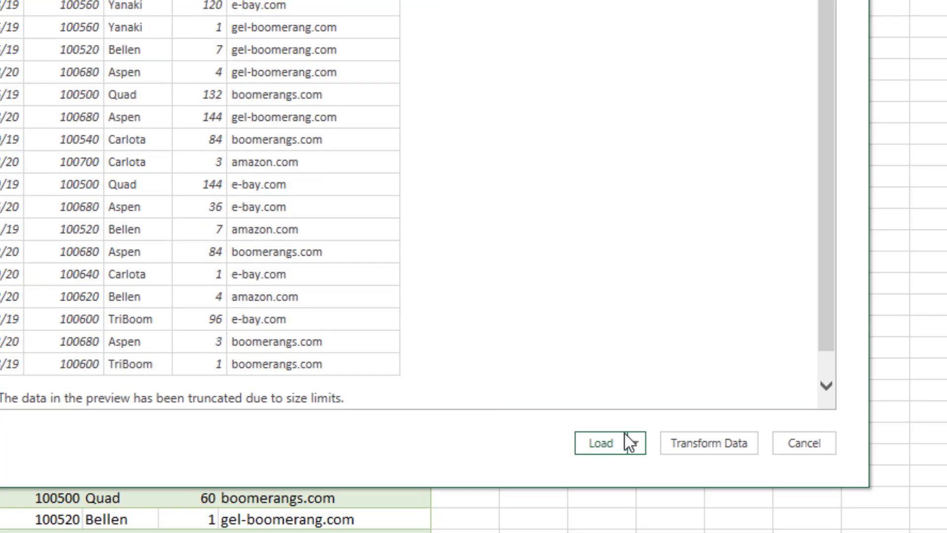
{"action": "left_click", "coordinate": [600, 443]}
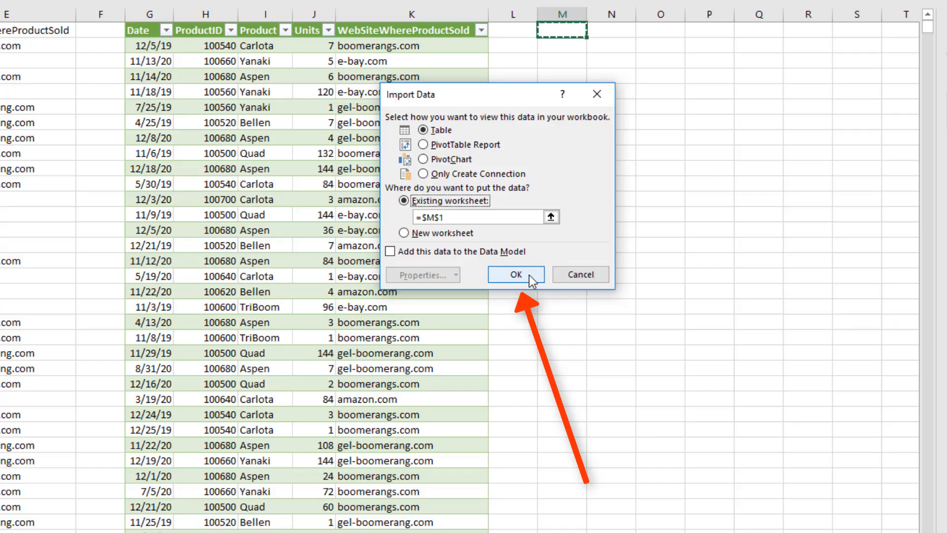
{"action": "left_click", "coordinate": [514, 274]}
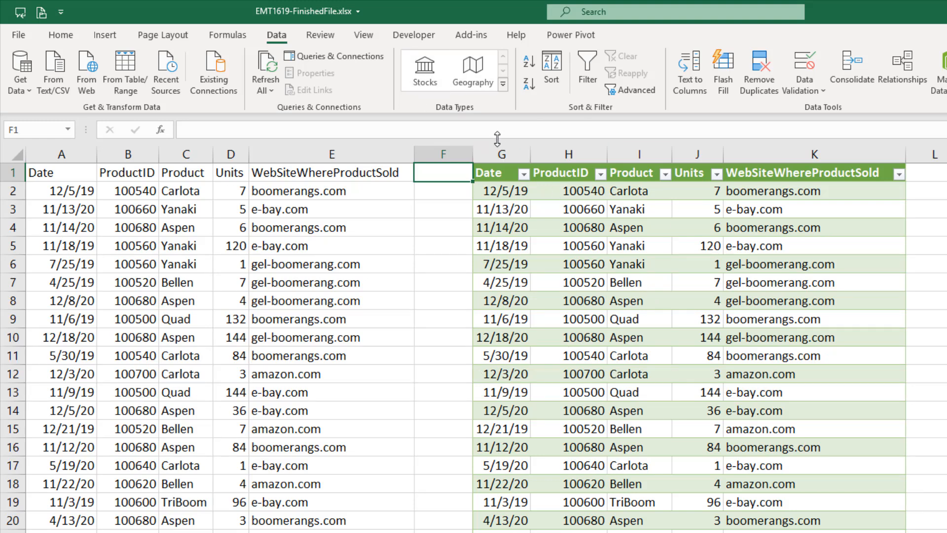
{"action": "mouse_move", "coordinate": [281, 274]}
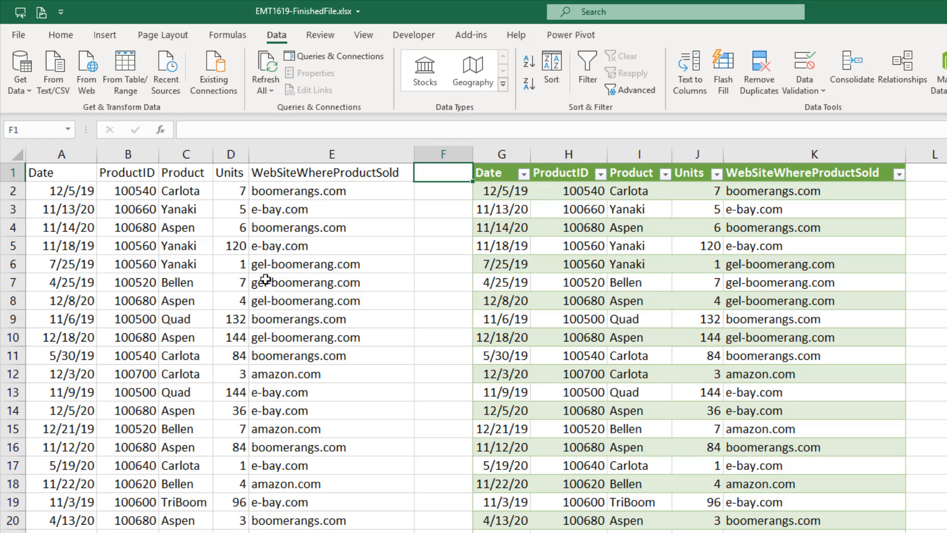
{"action": "mouse_move", "coordinate": [21, 72]}
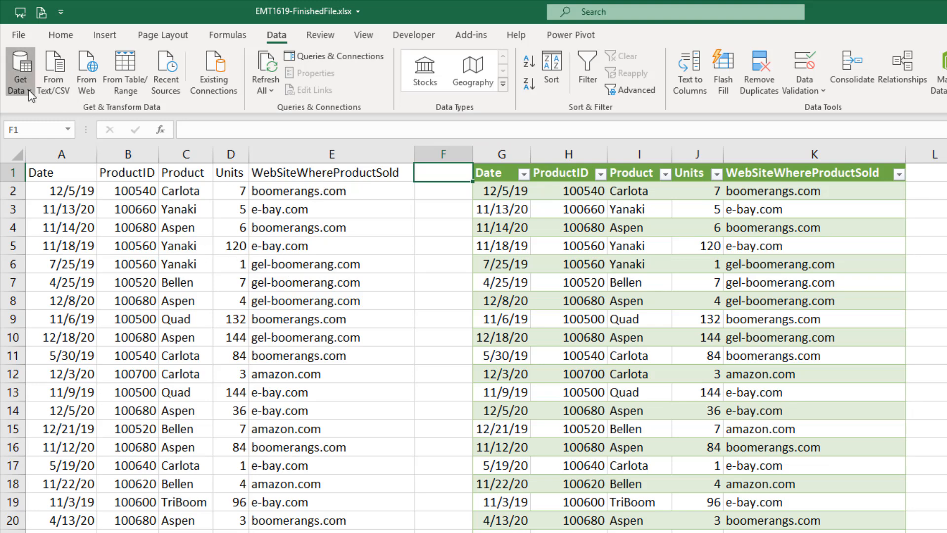
Step: Show the Get Data source list, then go to the File Backstage view of recent files
{"action": "left_click", "coordinate": [19, 70]}
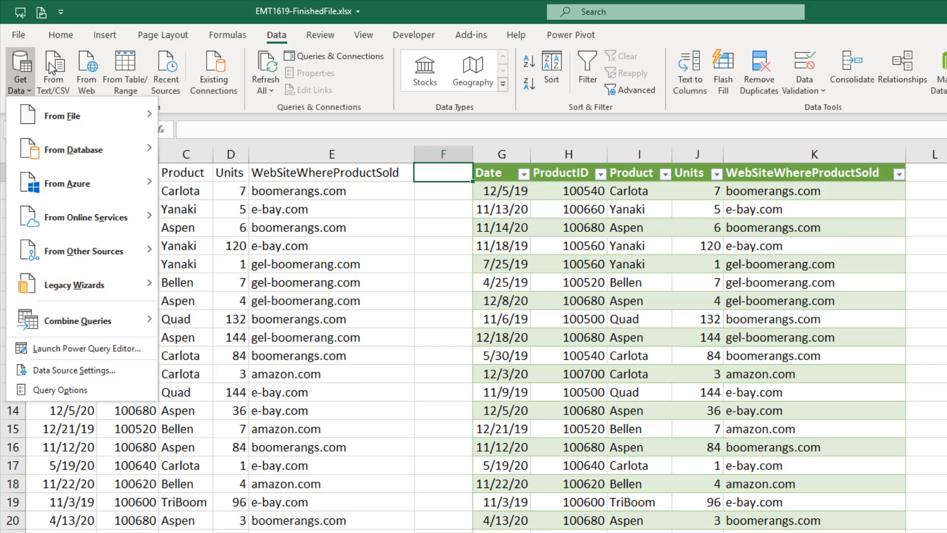
{"action": "left_click", "coordinate": [19, 34]}
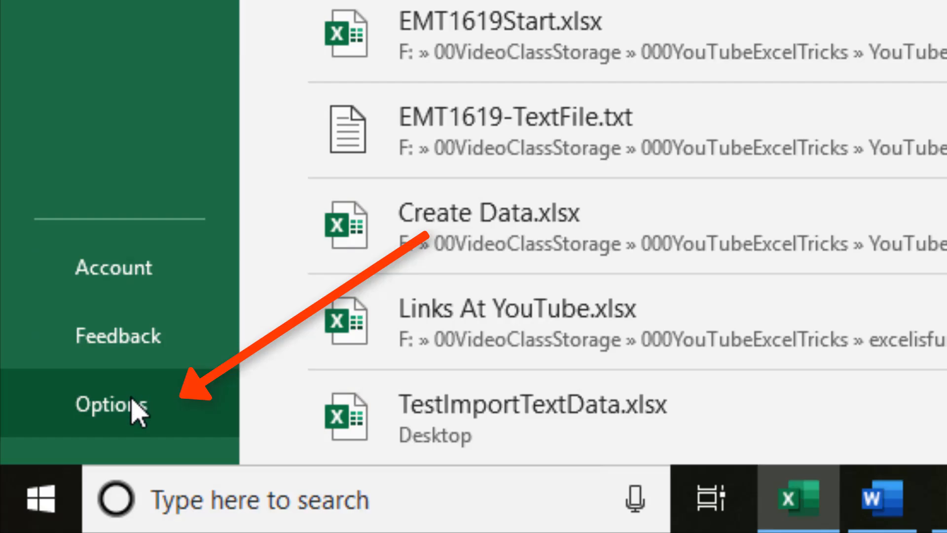
Step: Open Excel Options to review the Data page's legacy import wizards, including From Text (Legacy)
{"action": "left_click", "coordinate": [108, 404]}
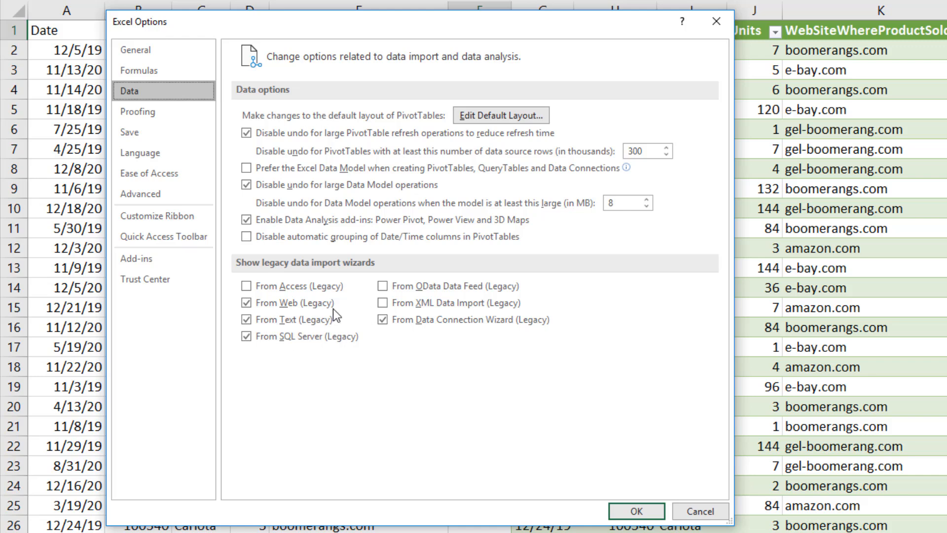
{"action": "mouse_move", "coordinate": [508, 420]}
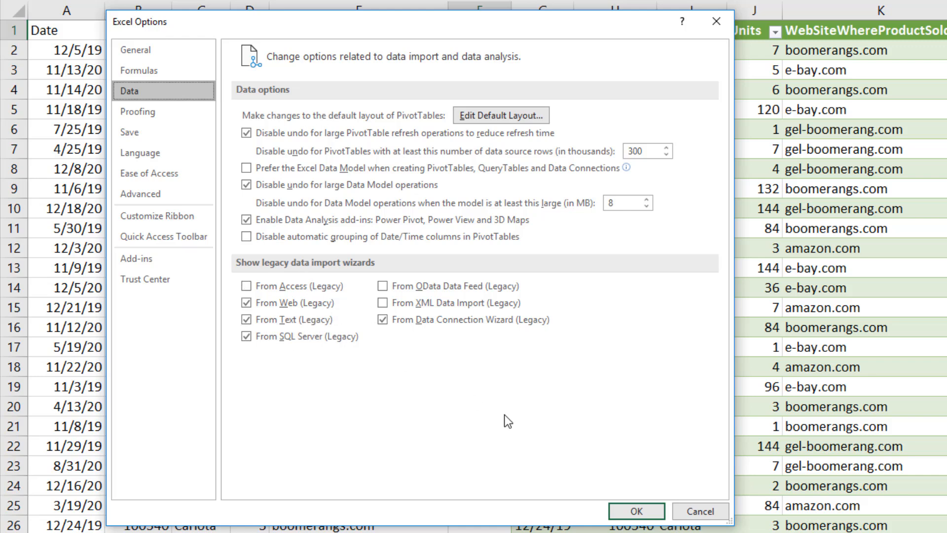